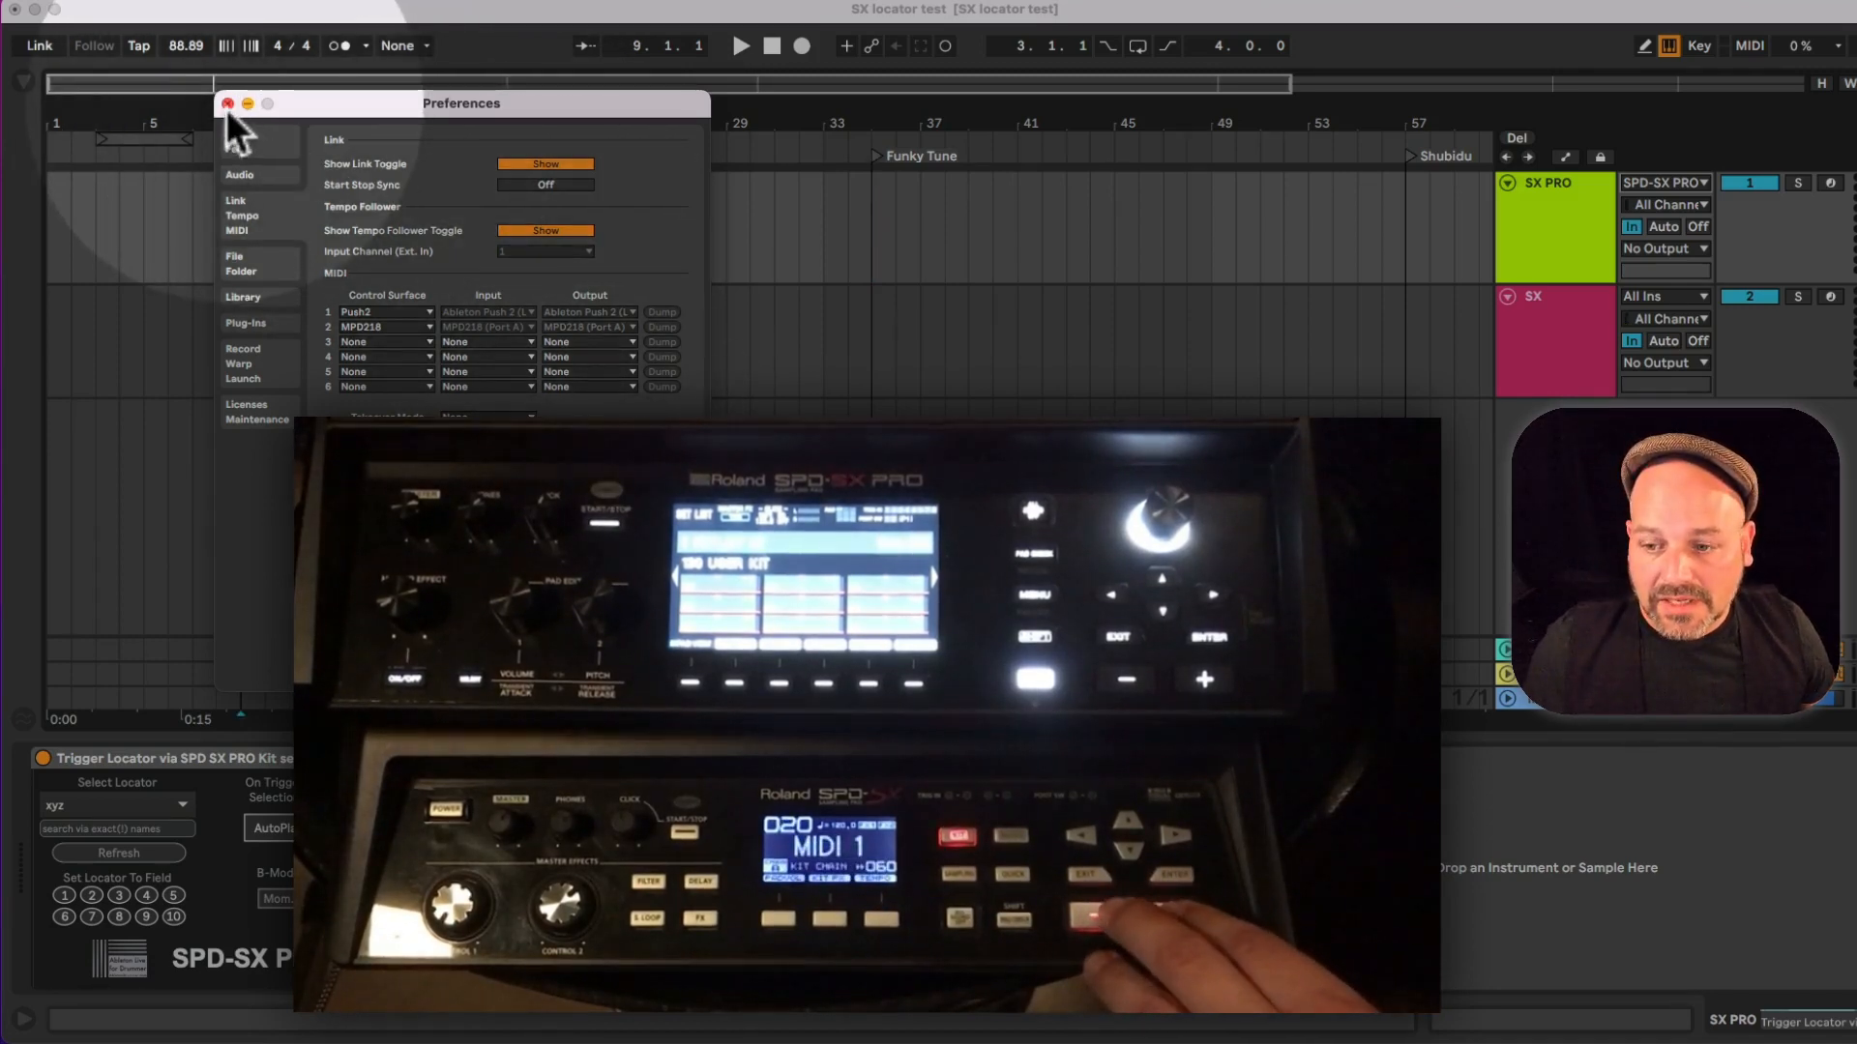
- Close Preferences to reveal the trigger device's five kit-to-locator mappings
{"action": "left_click", "coordinate": [227, 102]}
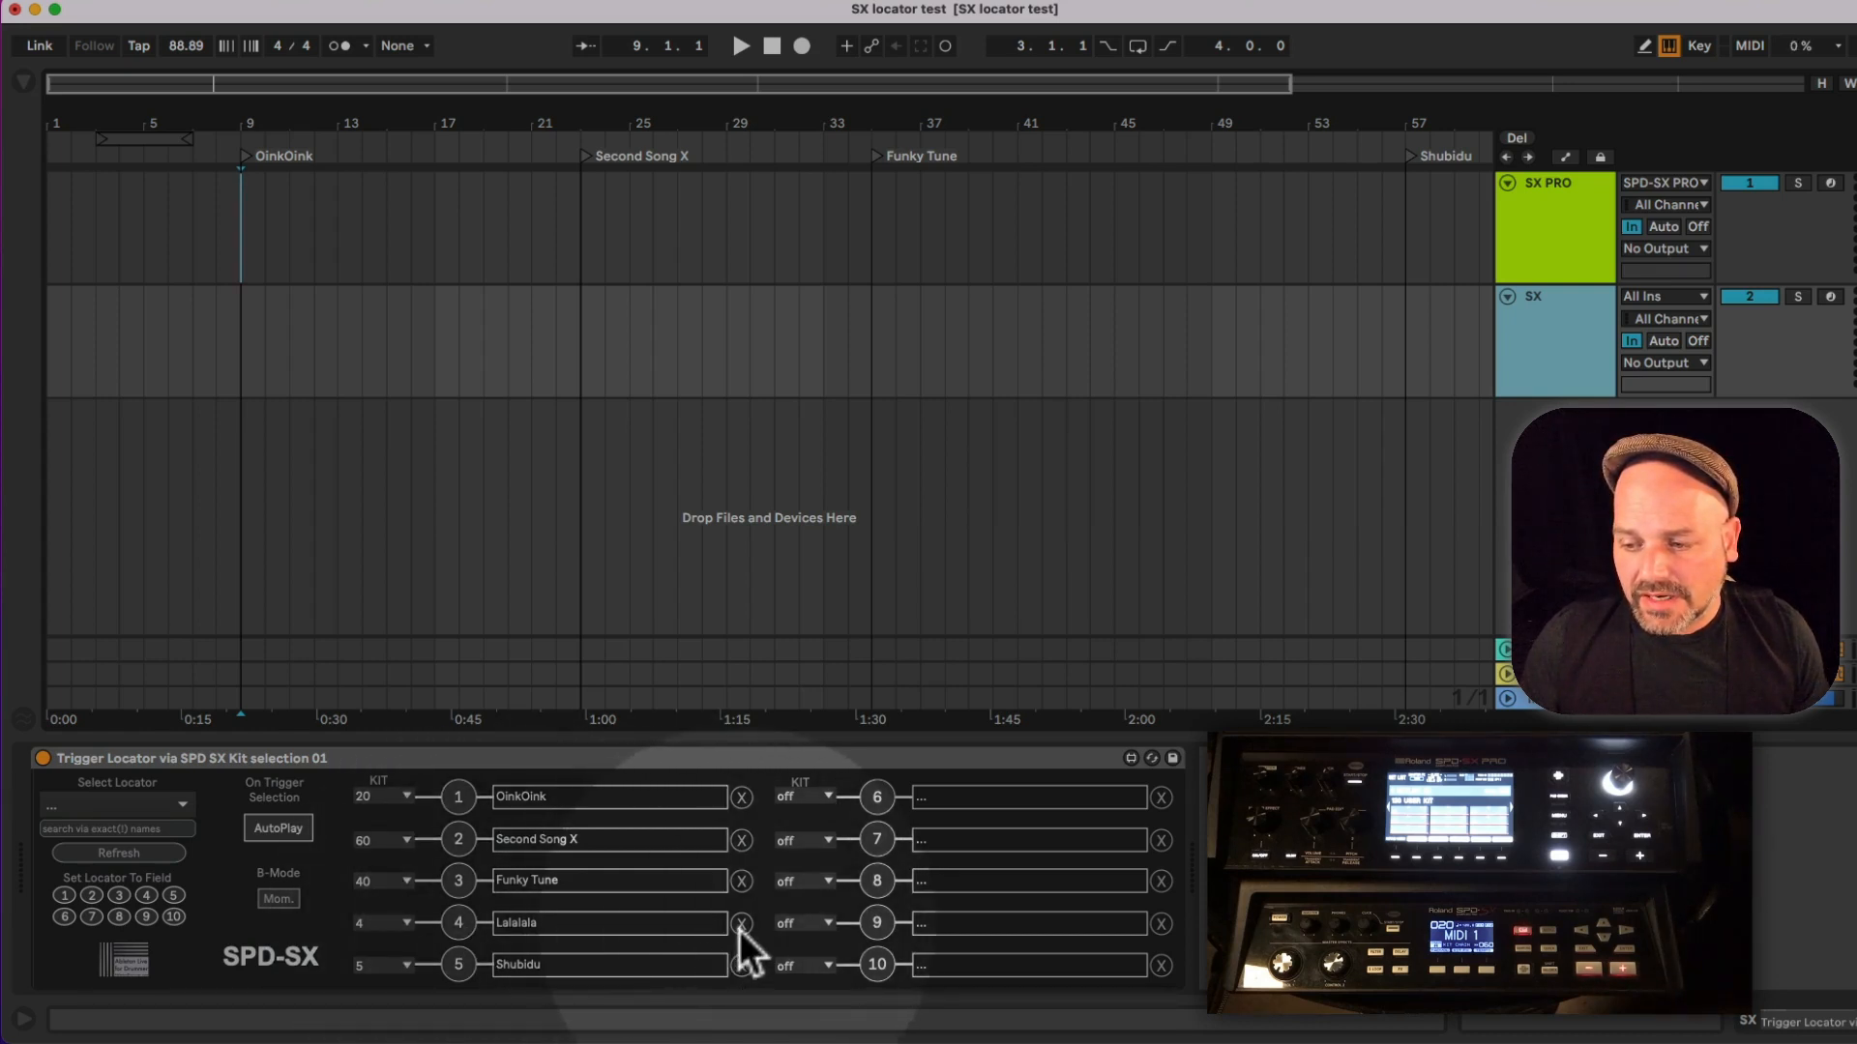
- Clear the Lalalala locator from slot 4 of the Trigger Locator device
{"action": "left_click", "coordinate": [739, 922]}
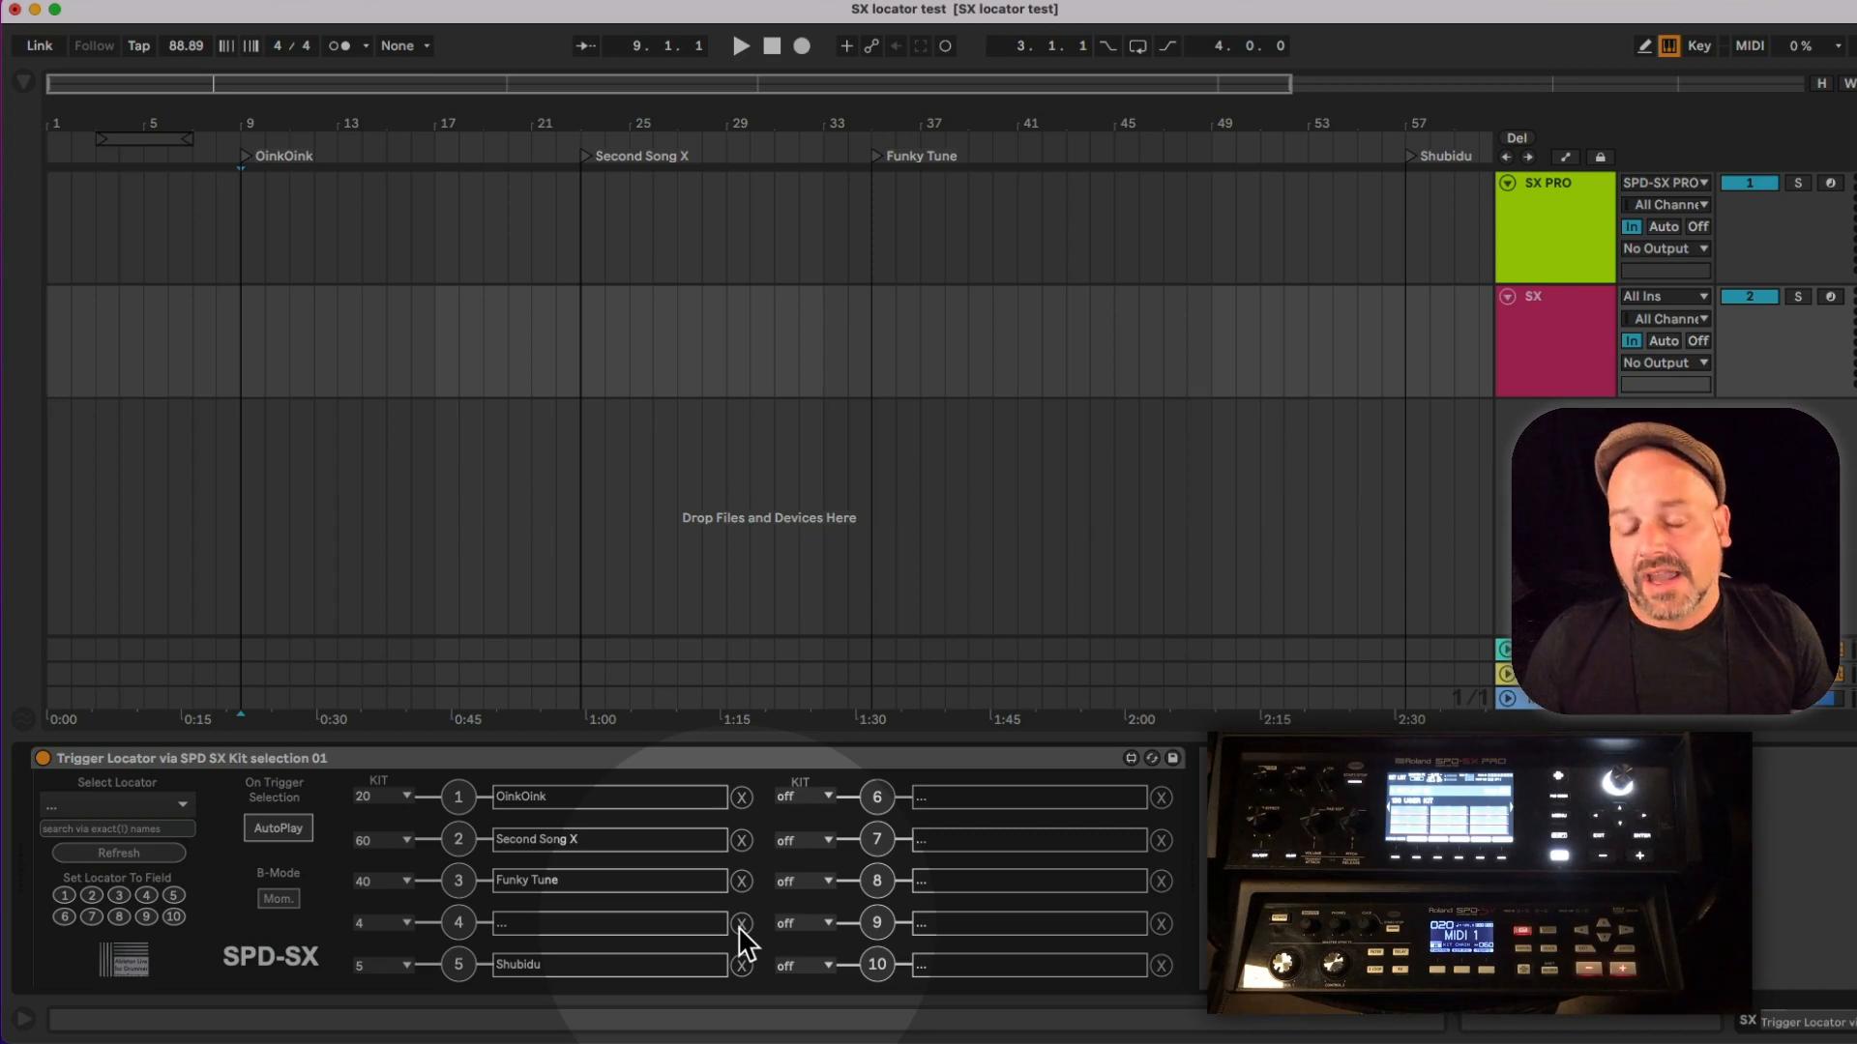
{"action": "left_click", "coordinate": [609, 924]}
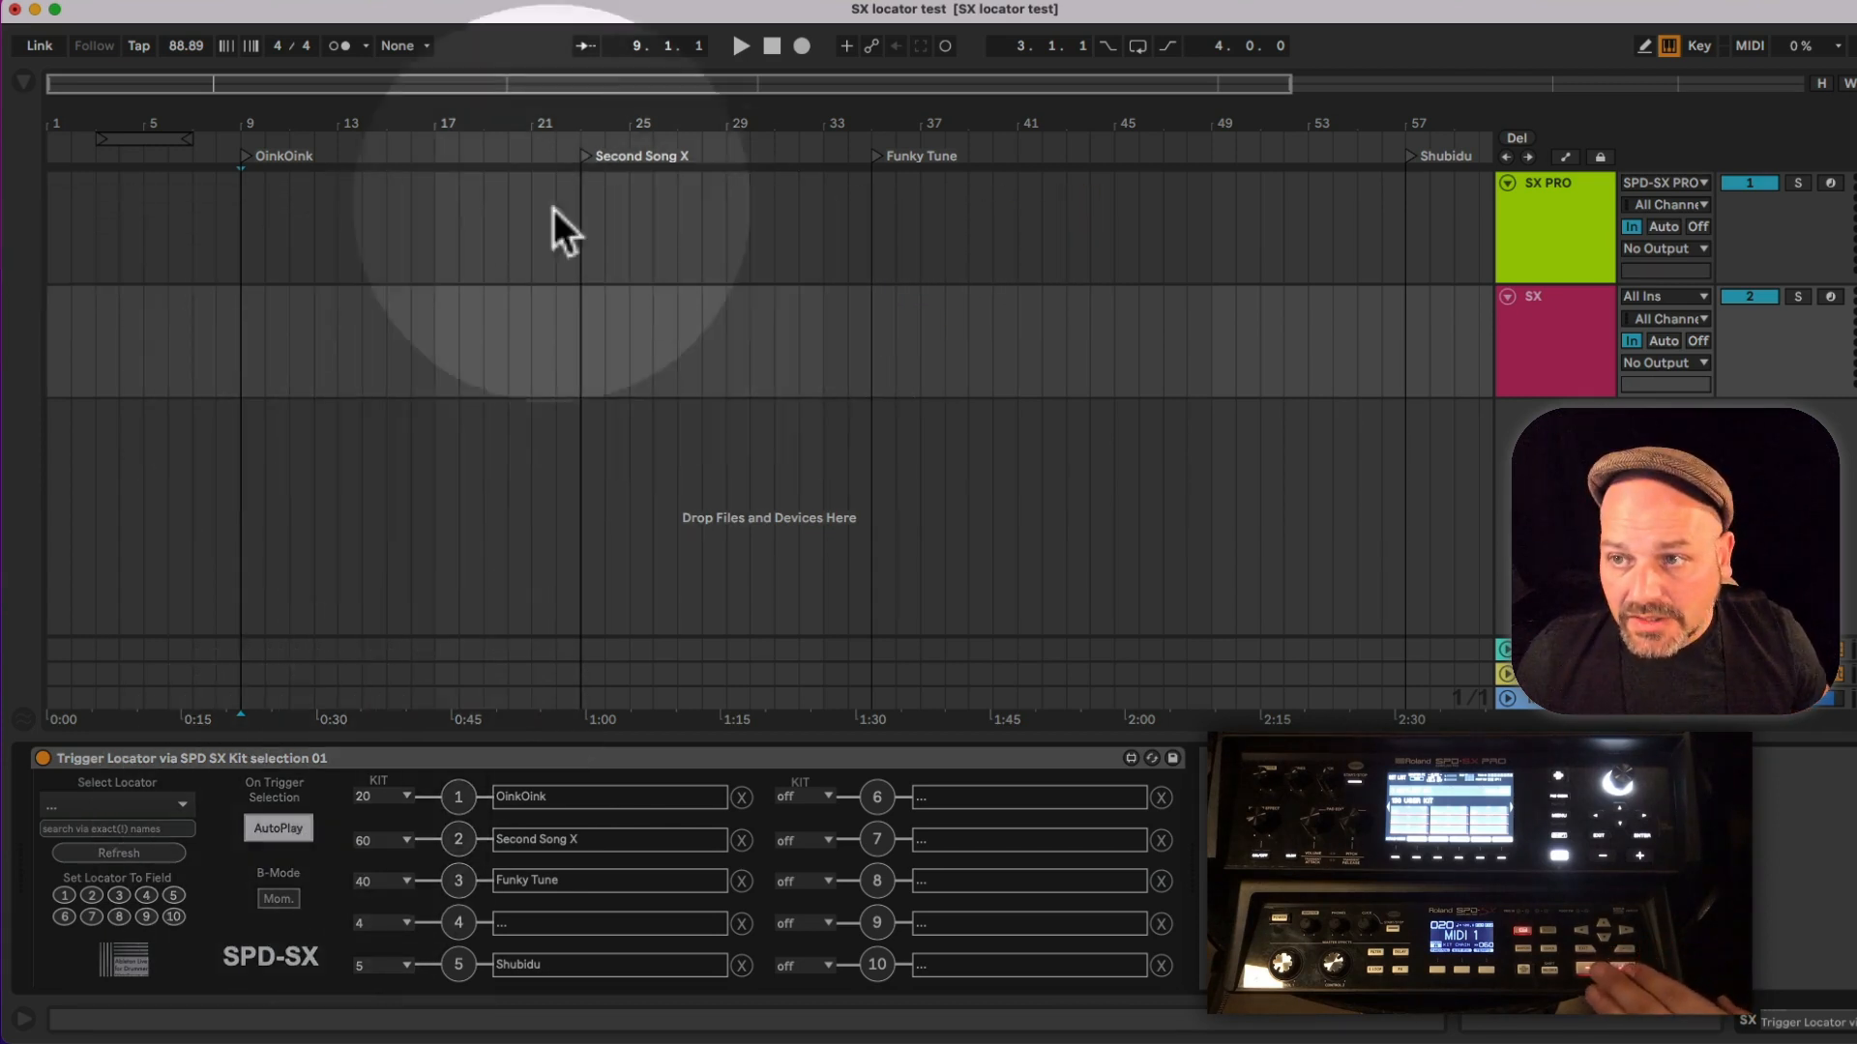
{"action": "mouse_move", "coordinate": [536, 174]}
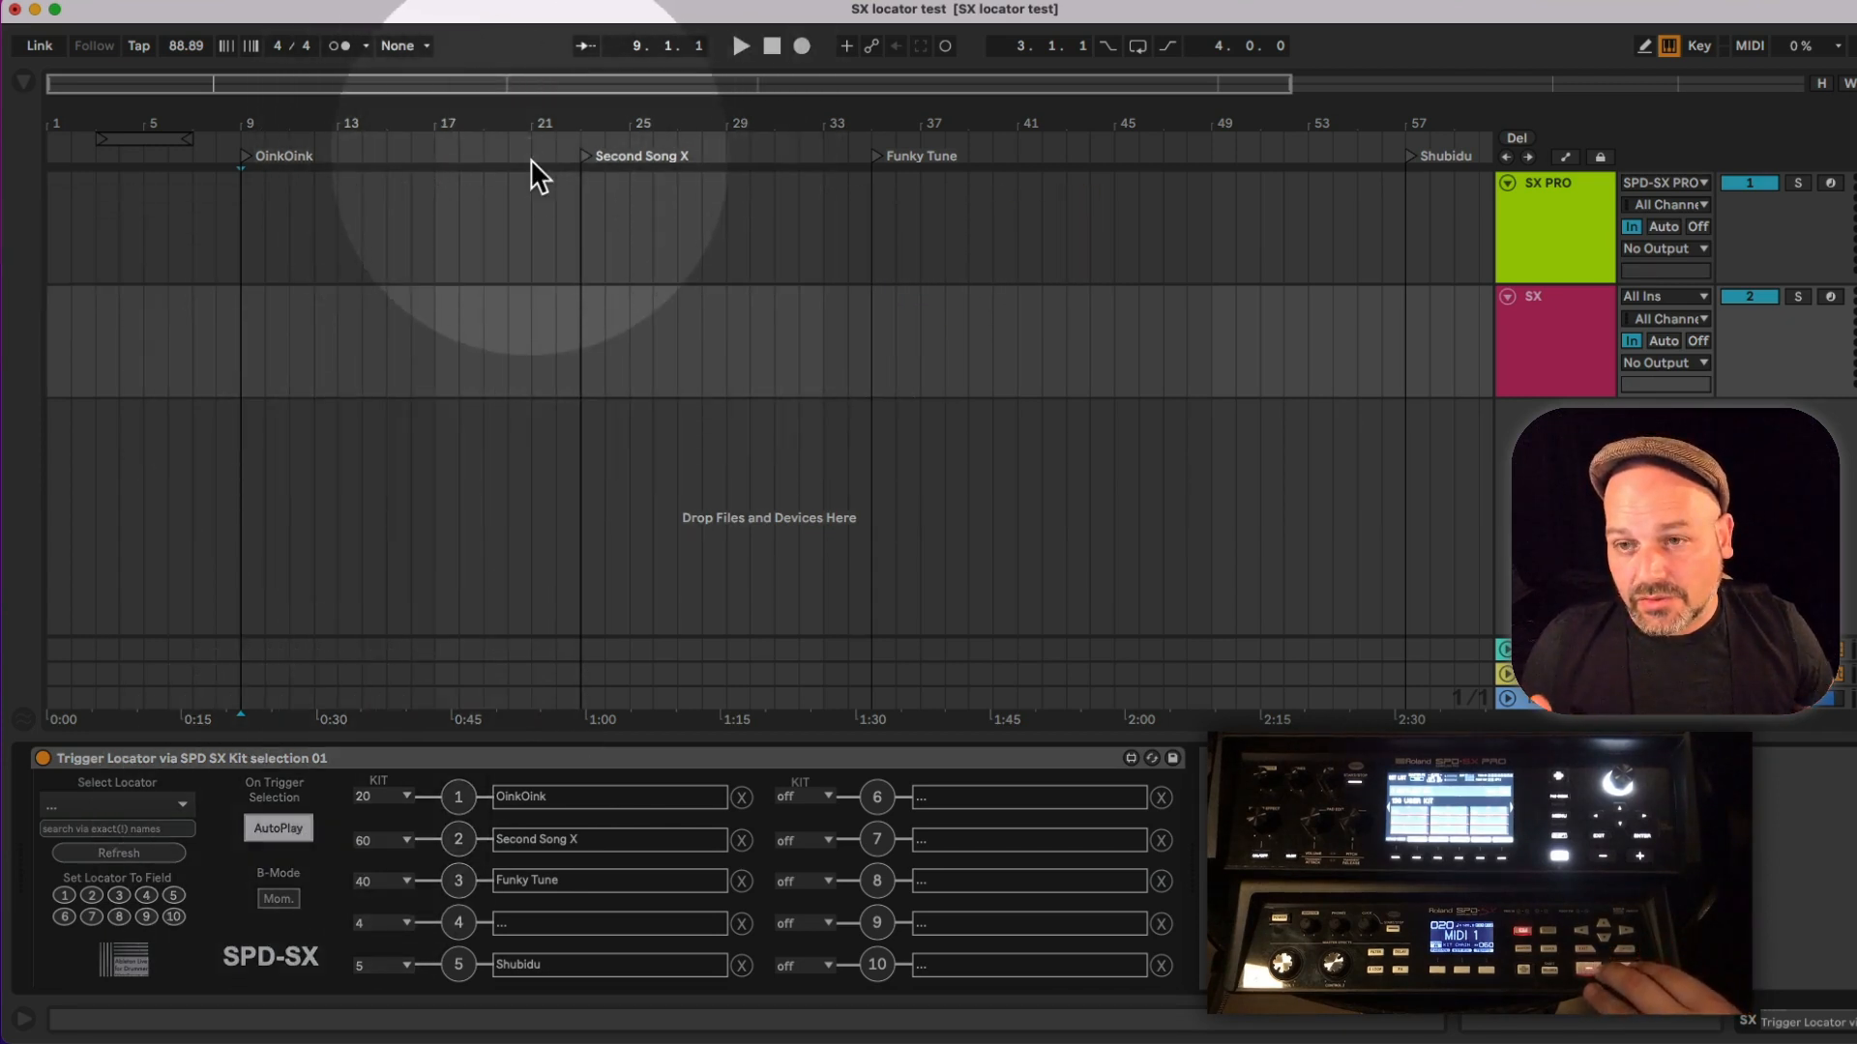